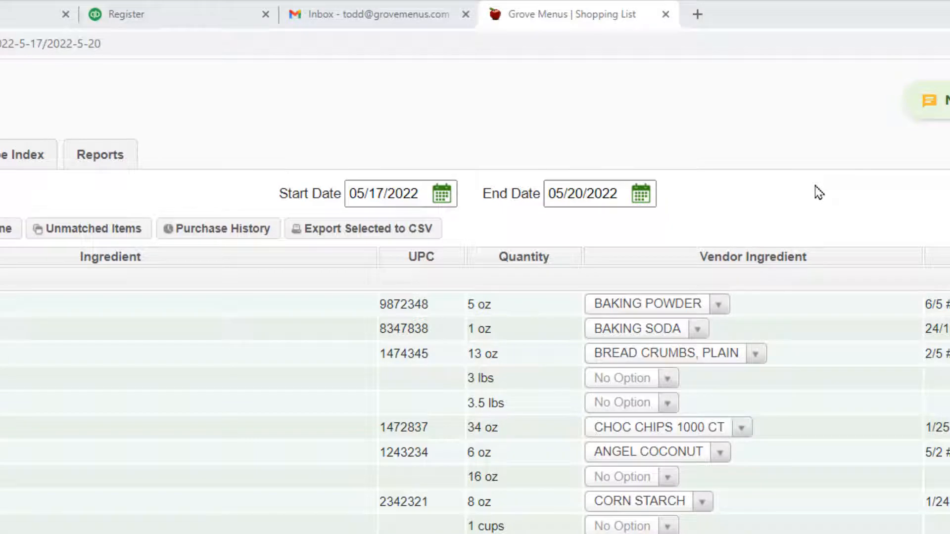
Set the shopping list start date to May 25 and begin choosing the end date.
{"action": "left_click", "coordinate": [437, 194]}
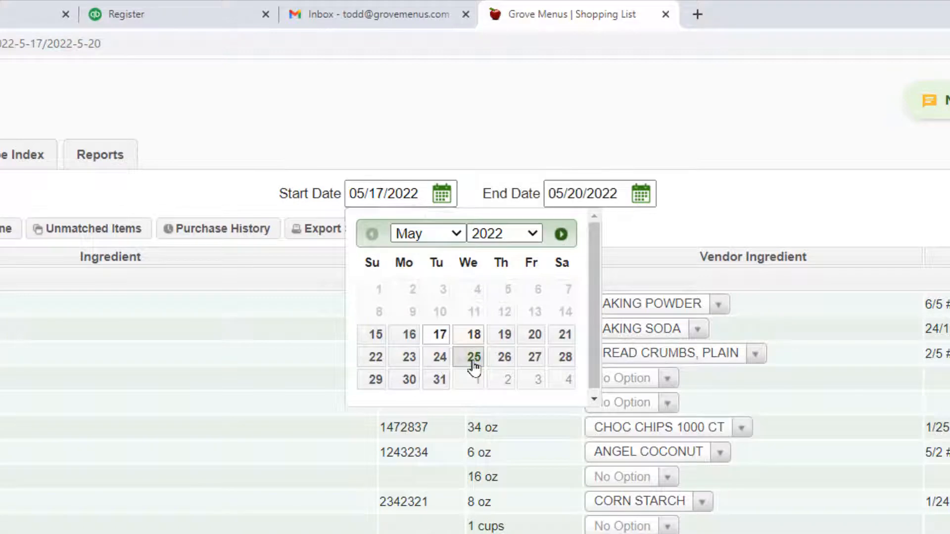
{"action": "left_click", "coordinate": [474, 357]}
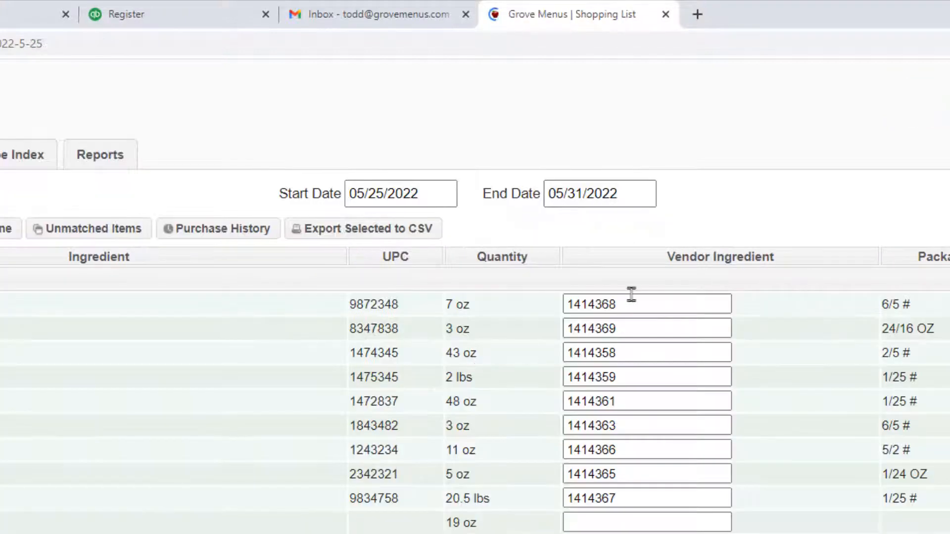
{"action": "left_click", "coordinate": [640, 193]}
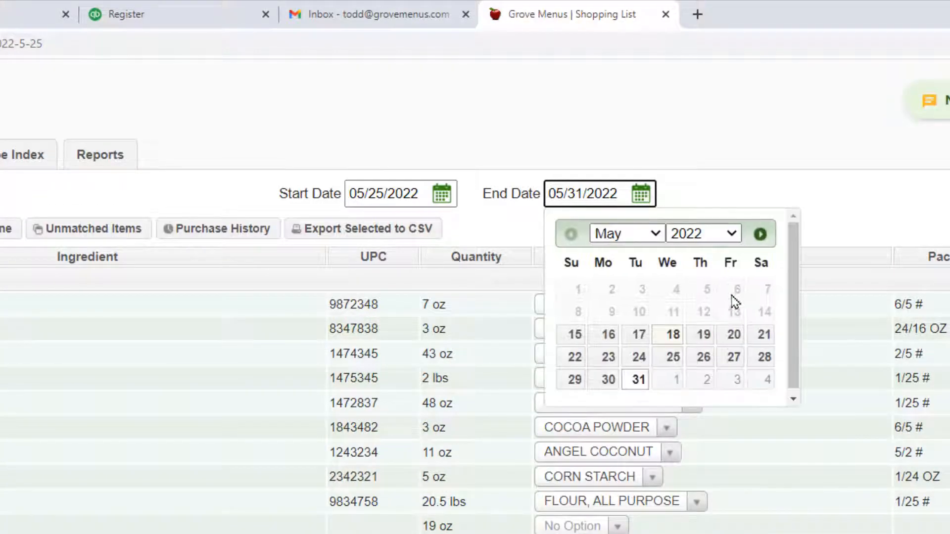
{"action": "mouse_move", "coordinate": [733, 327]}
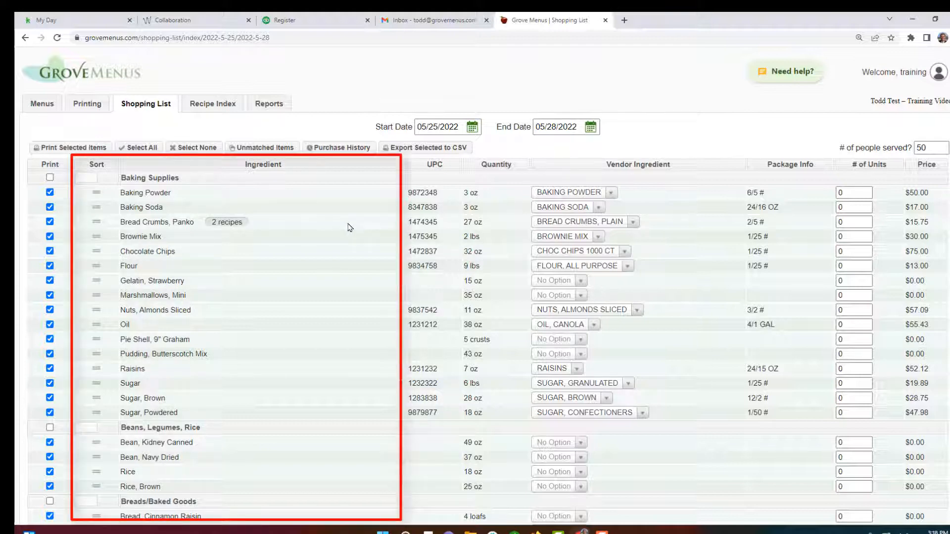
{"action": "scroll", "scroll_direction": "down", "scroll_amount": 3}
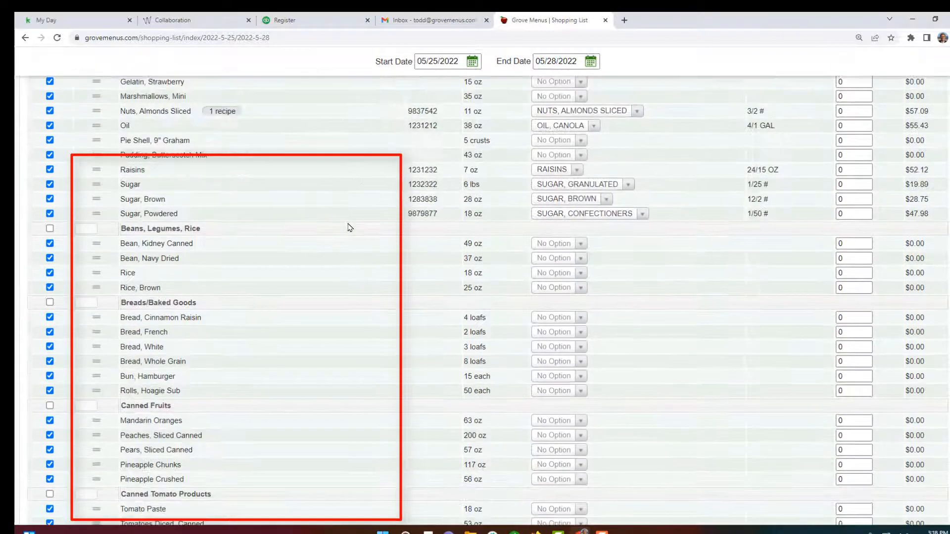
{"action": "scroll", "scroll_direction": "down", "scroll_amount": 3}
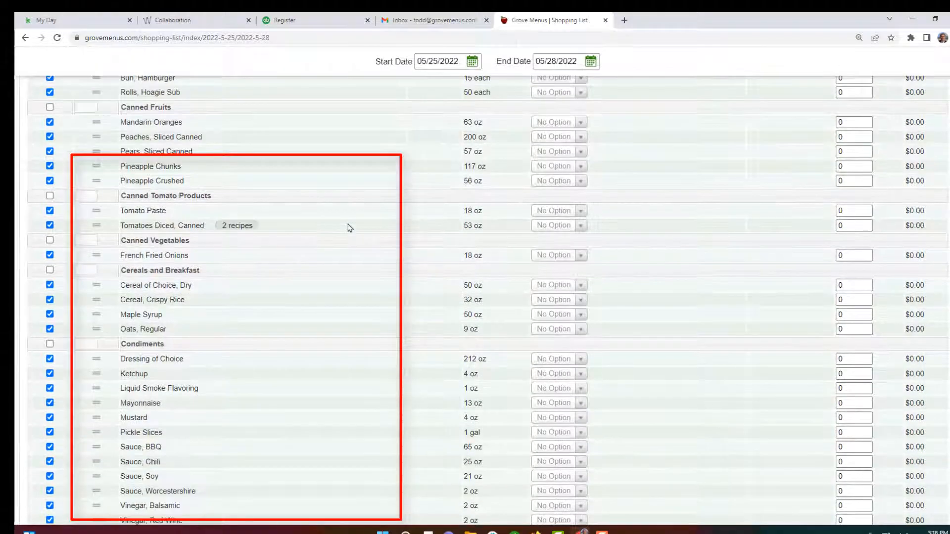
{"action": "scroll", "scroll_direction": "up", "scroll_amount": 3}
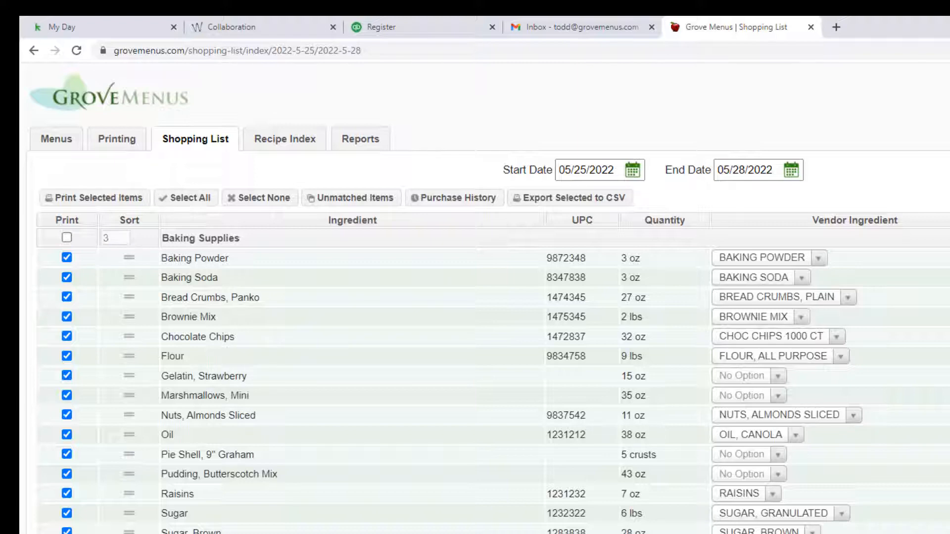
{"action": "mouse_move", "coordinate": [168, 435]}
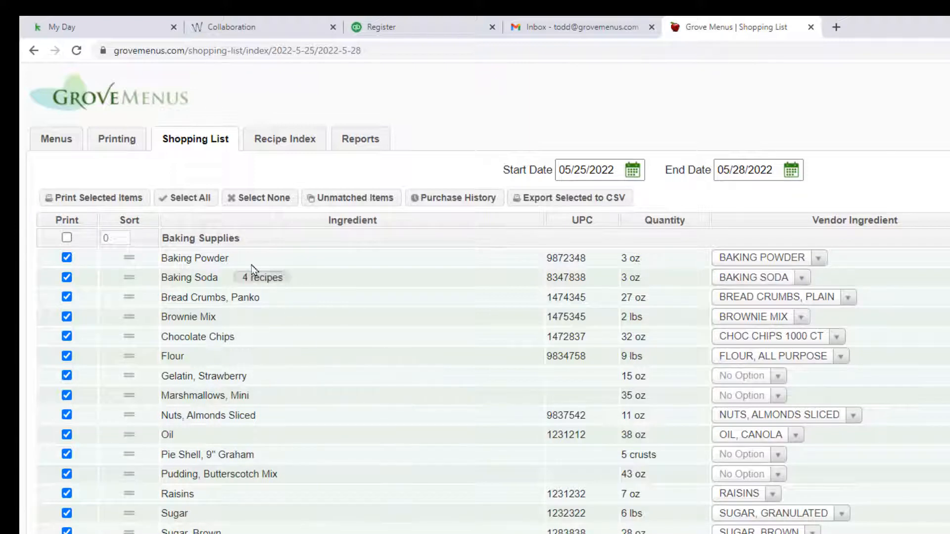
{"action": "mouse_move", "coordinate": [215, 257]}
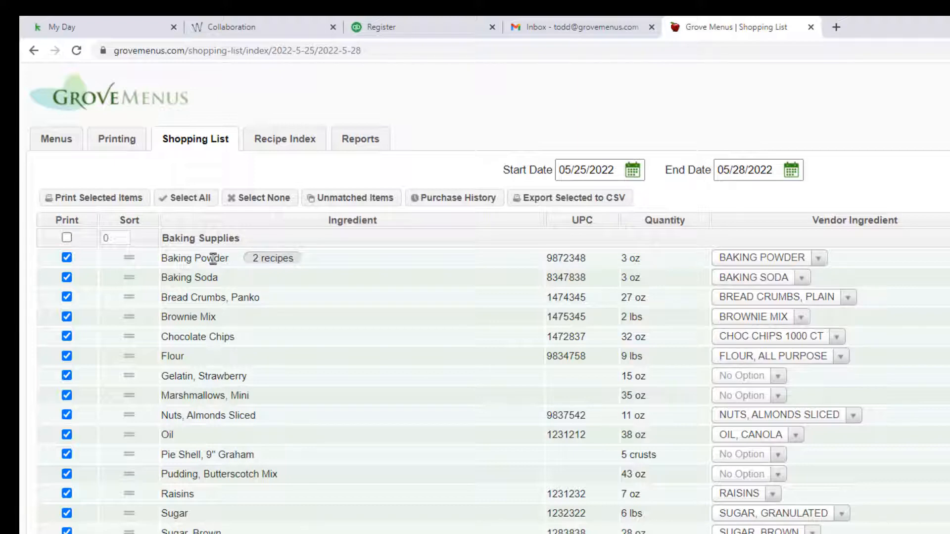
{"action": "left_click", "coordinate": [272, 257]}
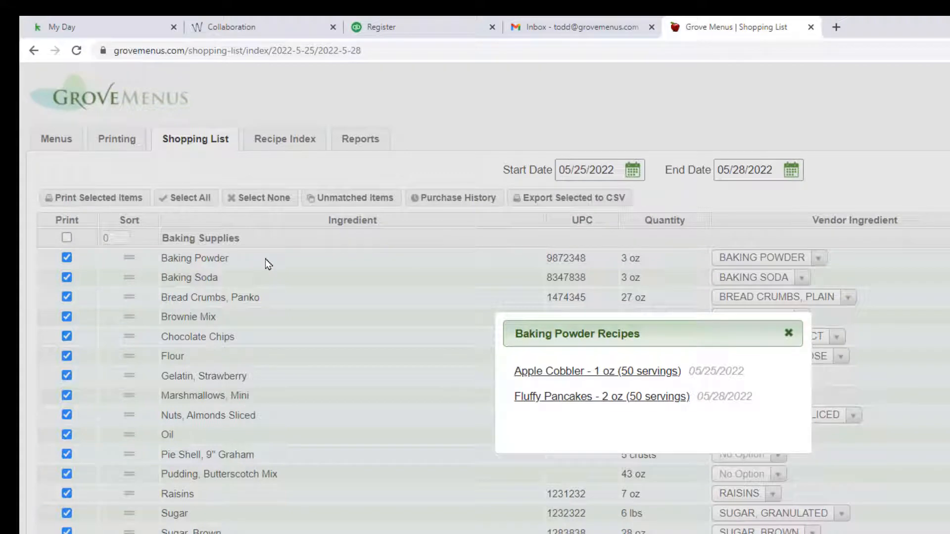
{"action": "mouse_move", "coordinate": [786, 335]}
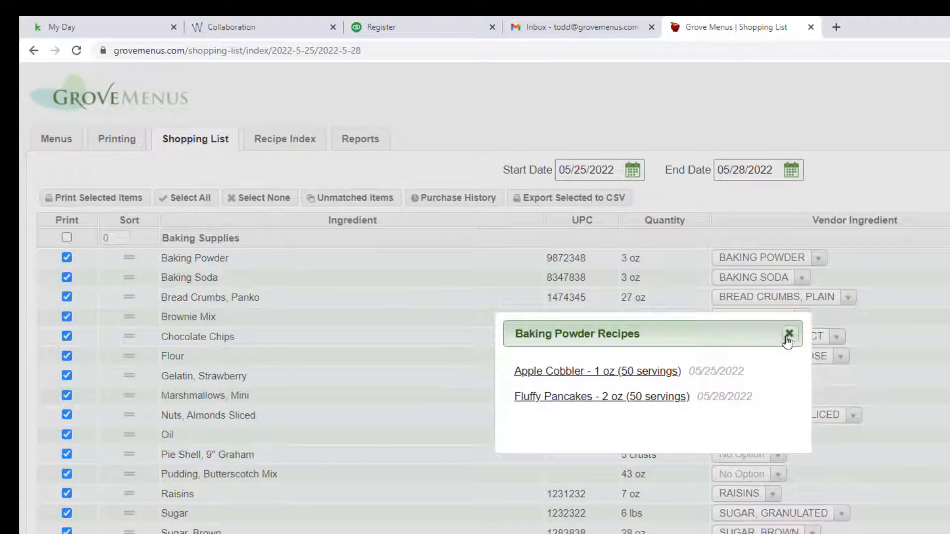
{"action": "left_click", "coordinate": [788, 335]}
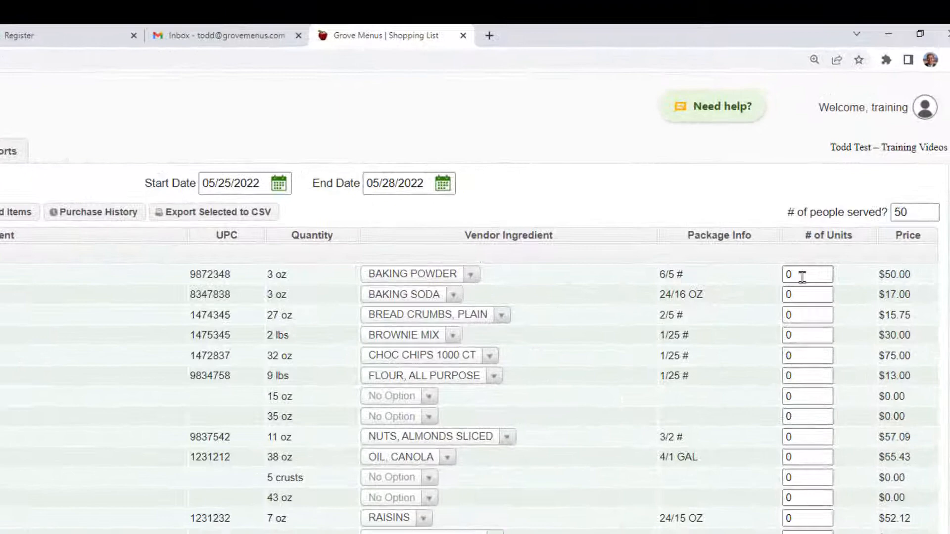
Enter 1 unit for Baking Powder and move down to the Extra Ingredients section.
{"action": "left_click", "coordinate": [807, 274]}
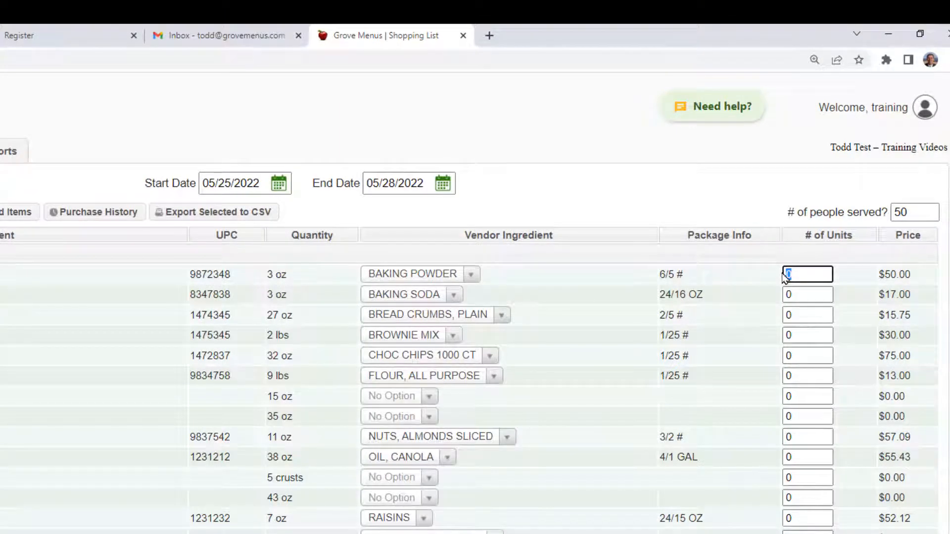
{"action": "type", "text": "1"}
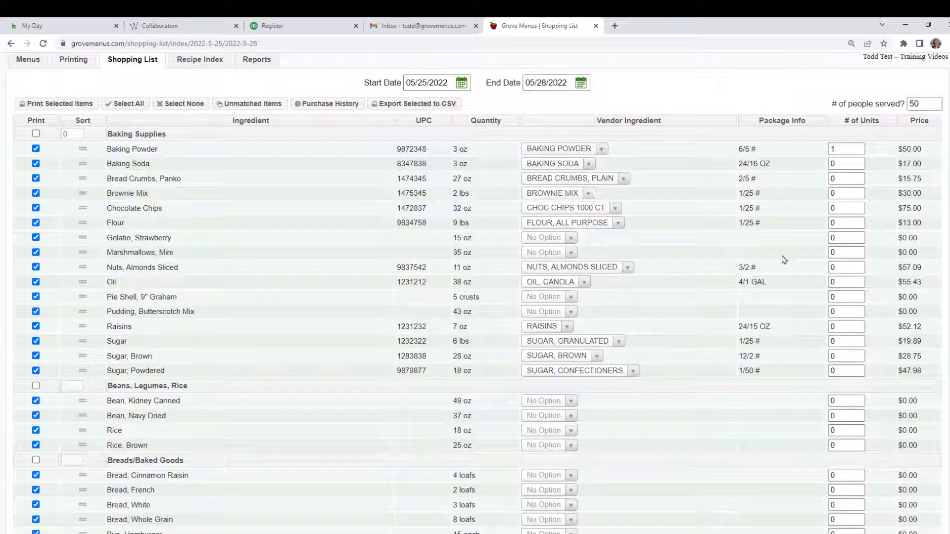
{"action": "scroll", "scroll_direction": "down", "scroll_amount": 3}
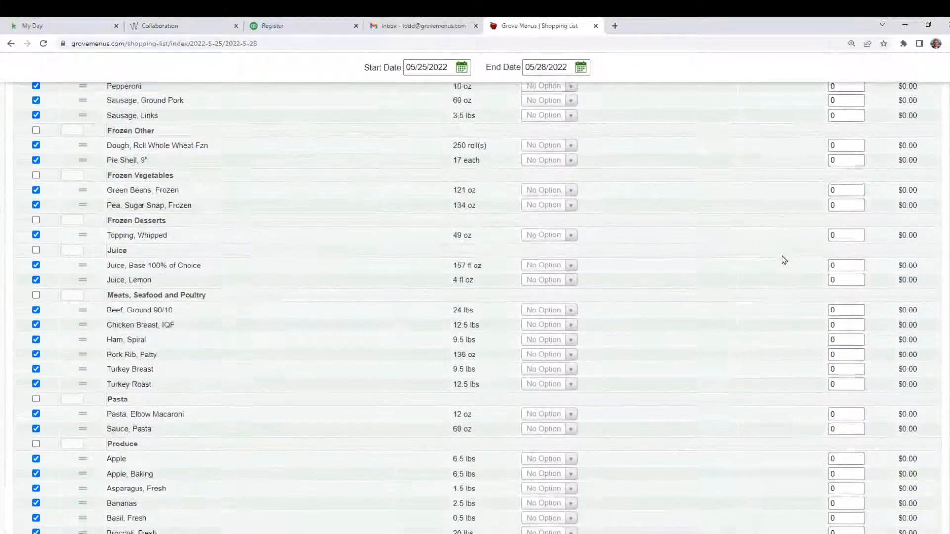
{"action": "scroll", "scroll_direction": "down", "scroll_amount": 3}
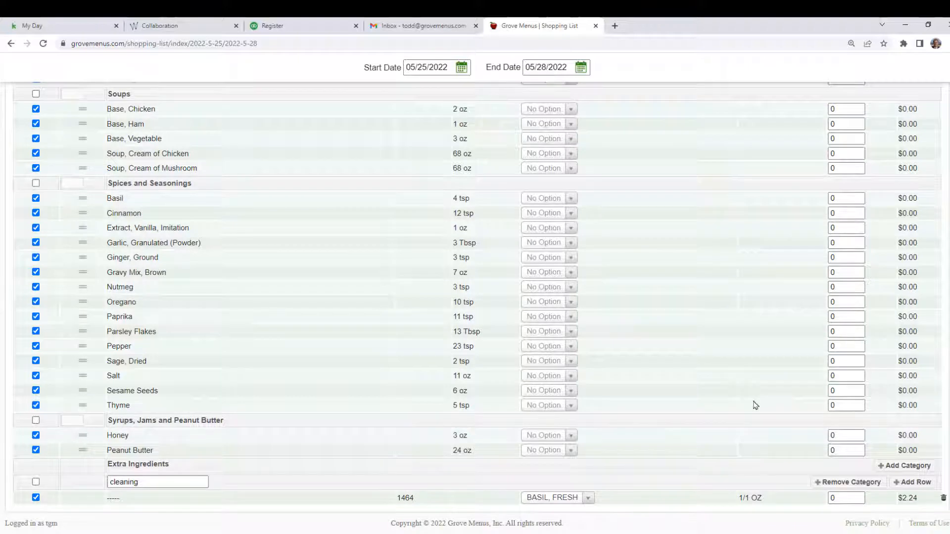
{"action": "mouse_move", "coordinate": [436, 480]}
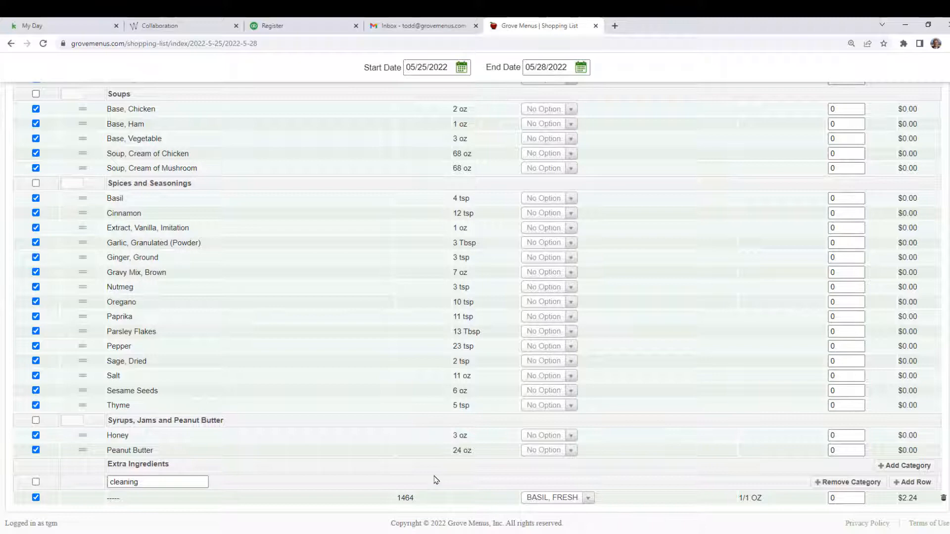
{"action": "mouse_move", "coordinate": [483, 499]}
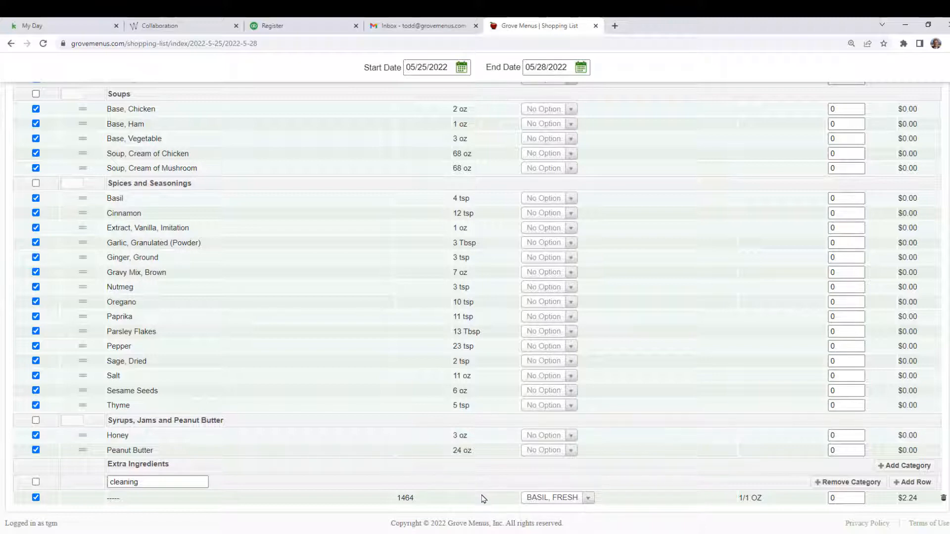
{"action": "mouse_move", "coordinate": [852, 255]}
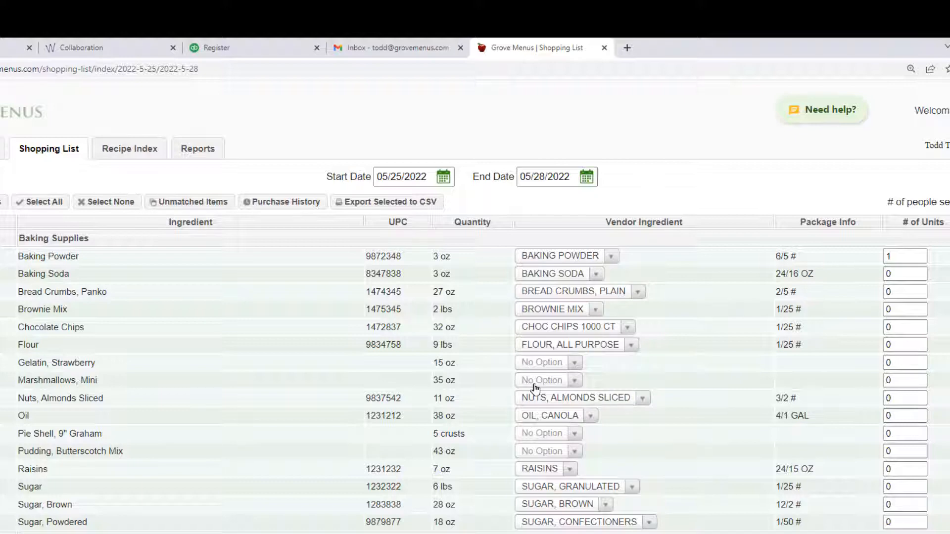
{"action": "mouse_move", "coordinate": [492, 402]}
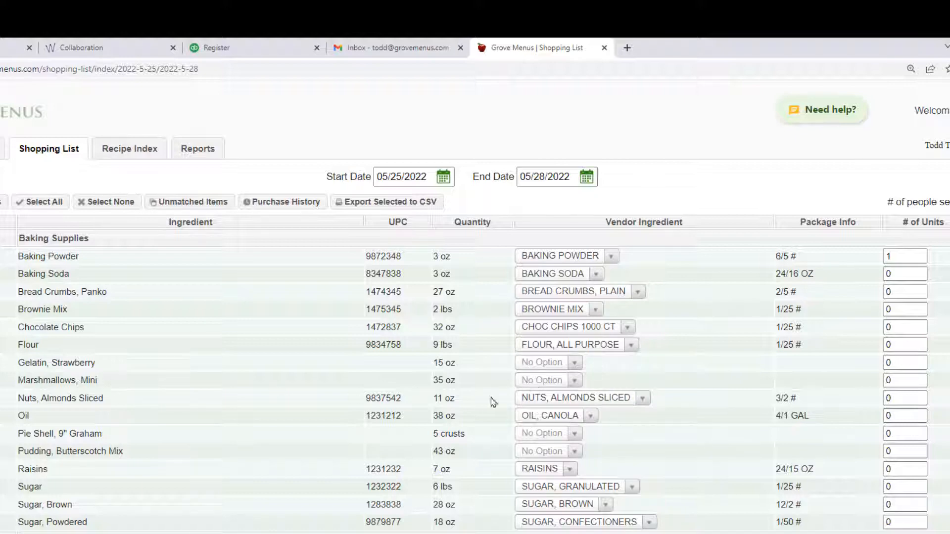
Search vendor items 'ma' and 'corn' for Marshmallows, Mini, then leave it at No Option.
{"action": "left_click", "coordinate": [547, 380]}
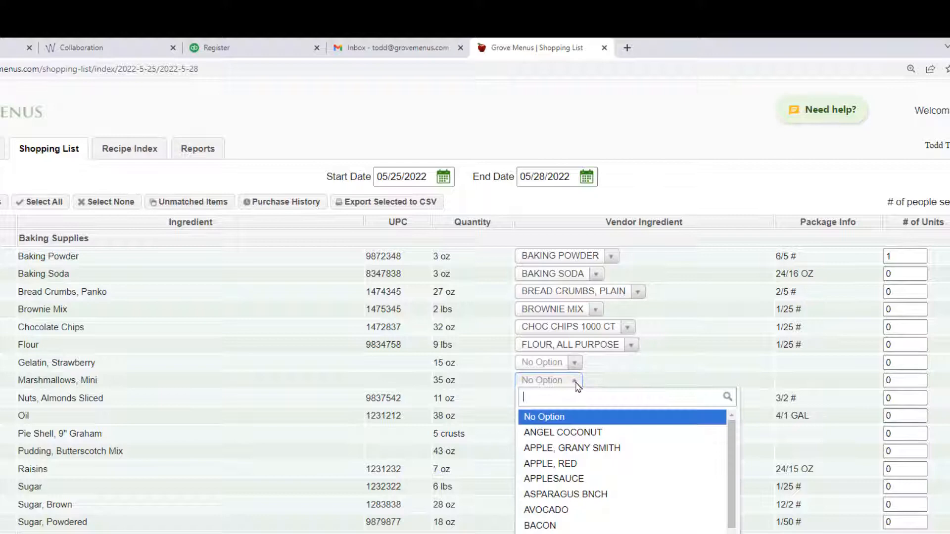
{"action": "type", "text": "ma"}
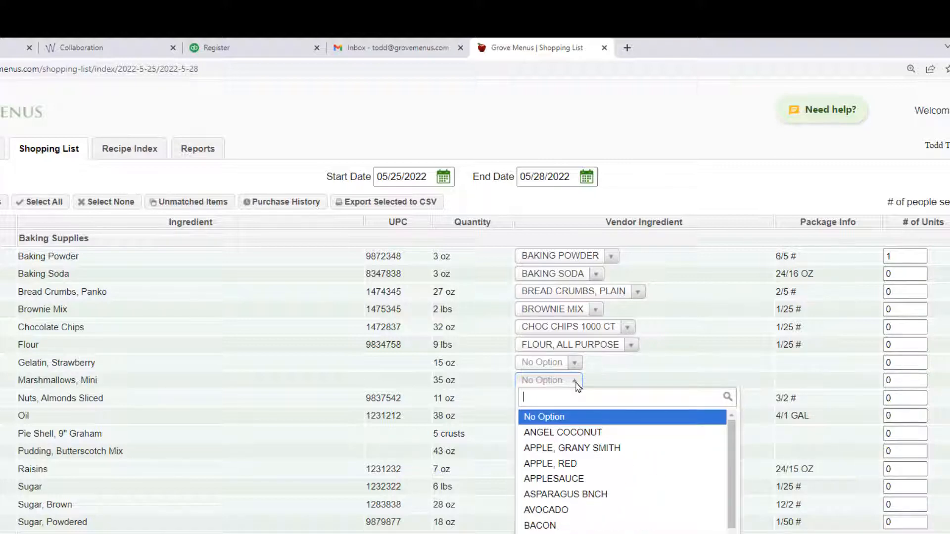
{"action": "type", "text": "corn"}
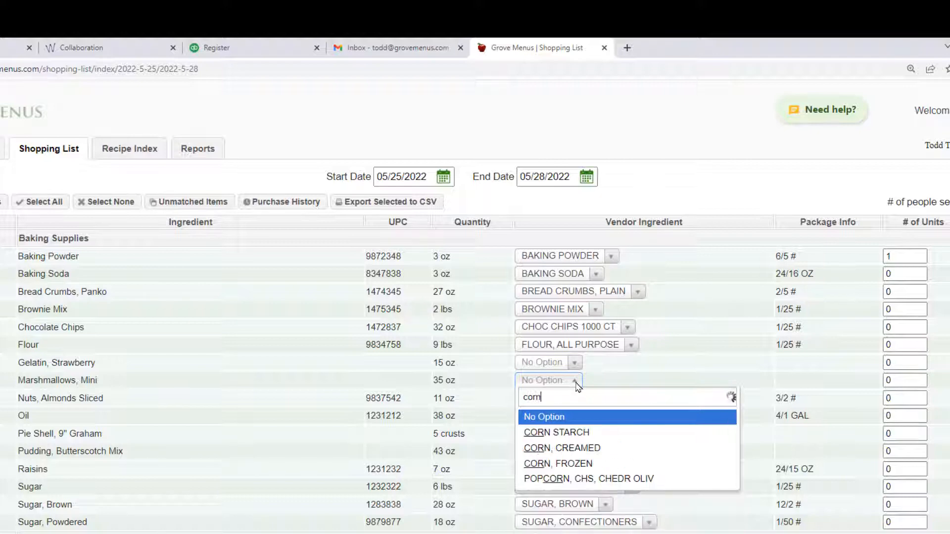
{"action": "left_click", "coordinate": [555, 432]}
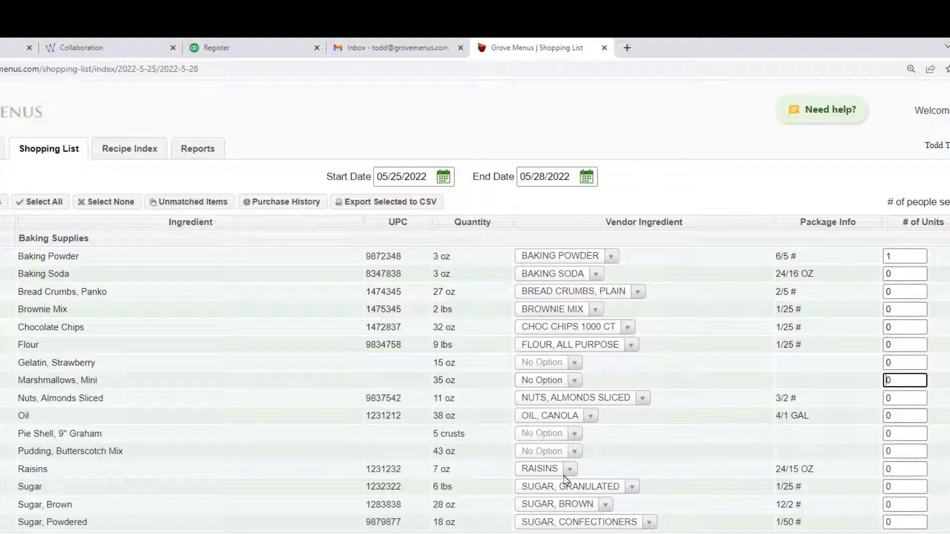
{"action": "mouse_move", "coordinate": [769, 442]}
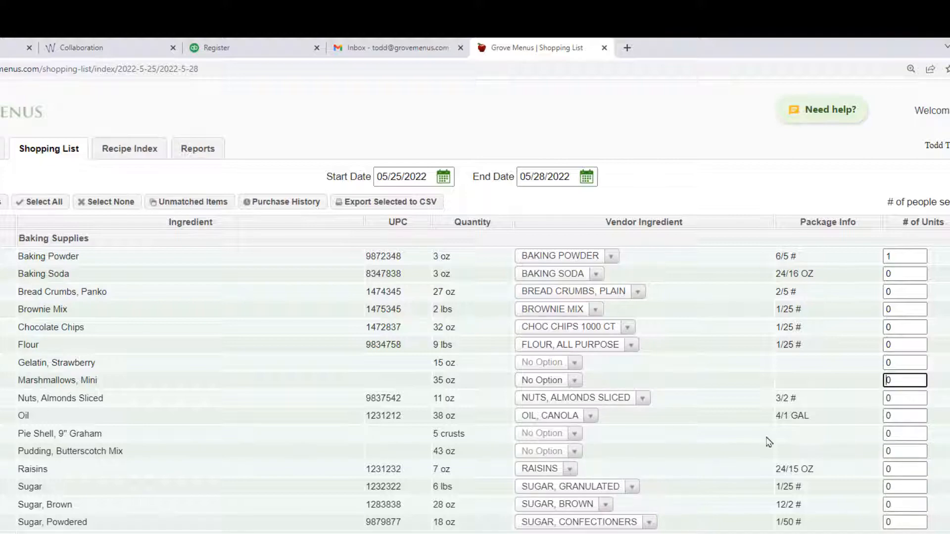
Rematch the cleaning row's vendor ingredient to ANGEL COCONUT.
{"action": "scroll", "scroll_direction": "down", "scroll_amount": 3}
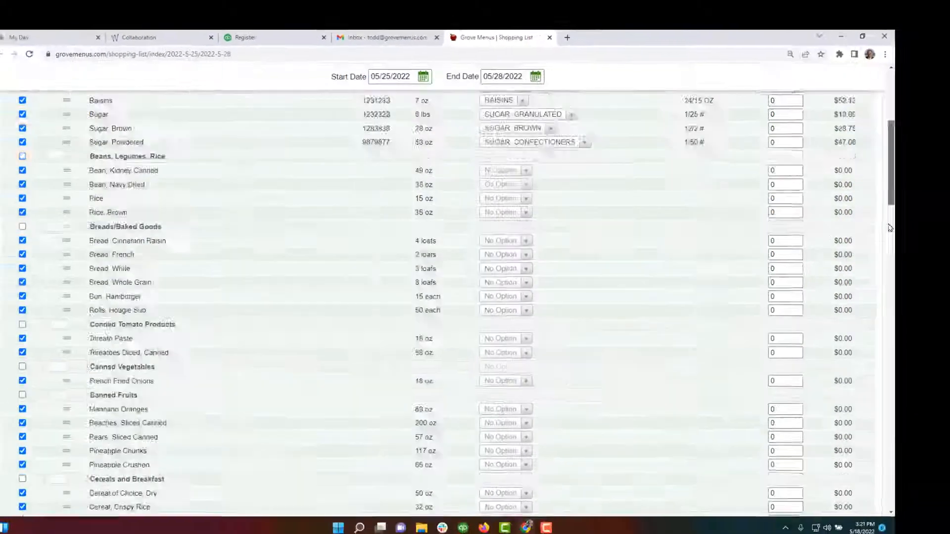
{"action": "scroll", "scroll_direction": "down", "scroll_amount": 3}
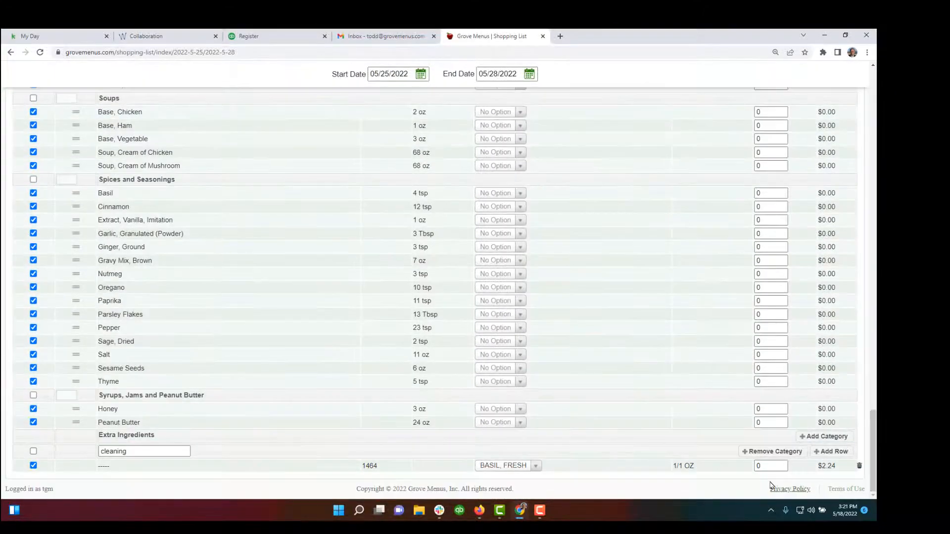
{"action": "mouse_move", "coordinate": [613, 420]}
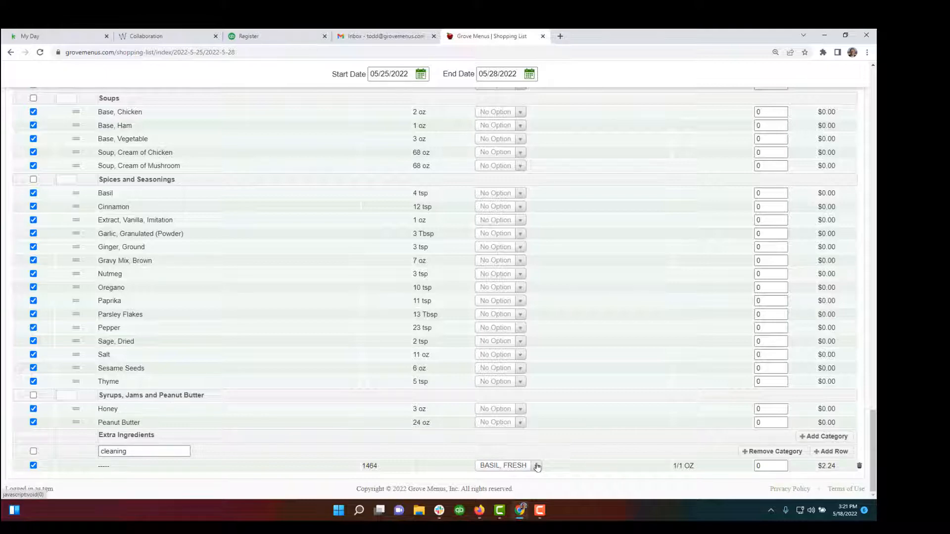
{"action": "left_click", "coordinate": [535, 465]}
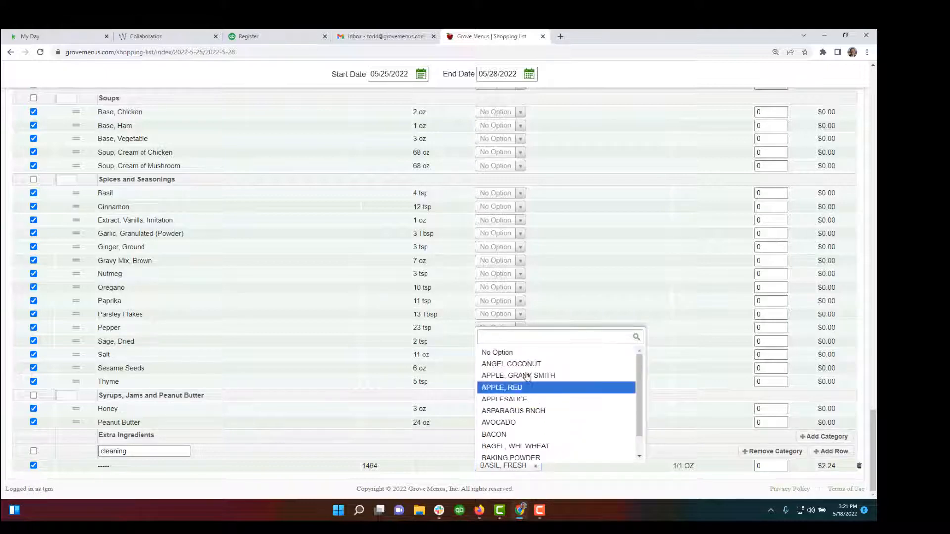
{"action": "left_click", "coordinate": [510, 363]}
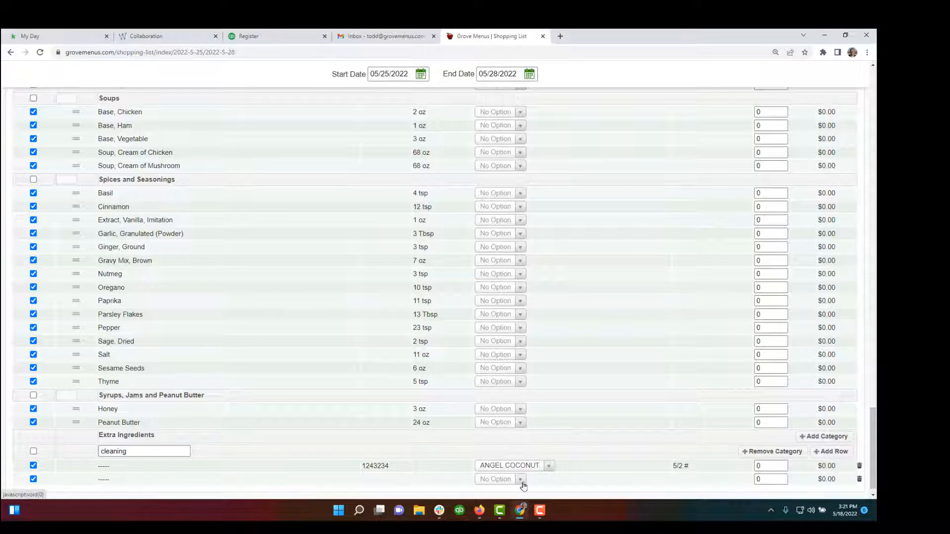
Choose a vendor ingredient for the new second cleaning row.
{"action": "left_click", "coordinate": [520, 479]}
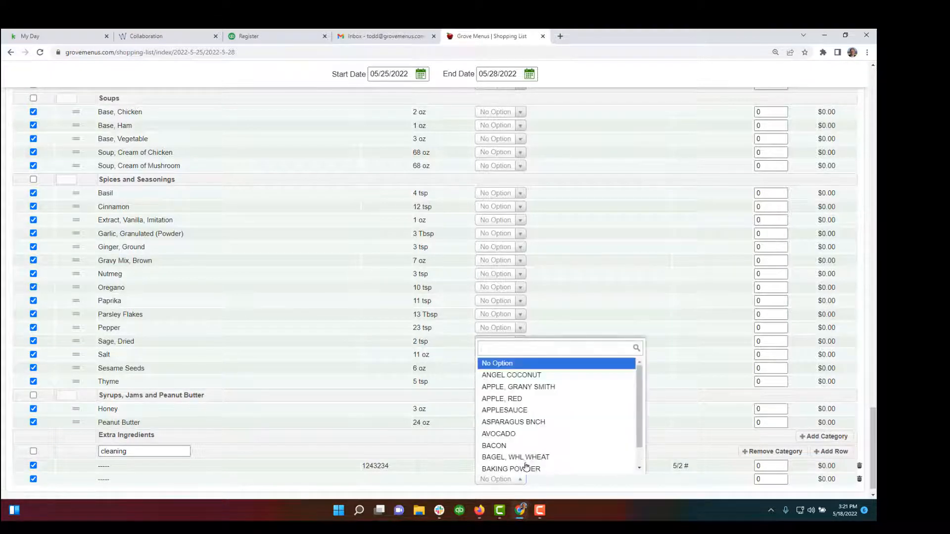
{"action": "left_click", "coordinate": [510, 374]}
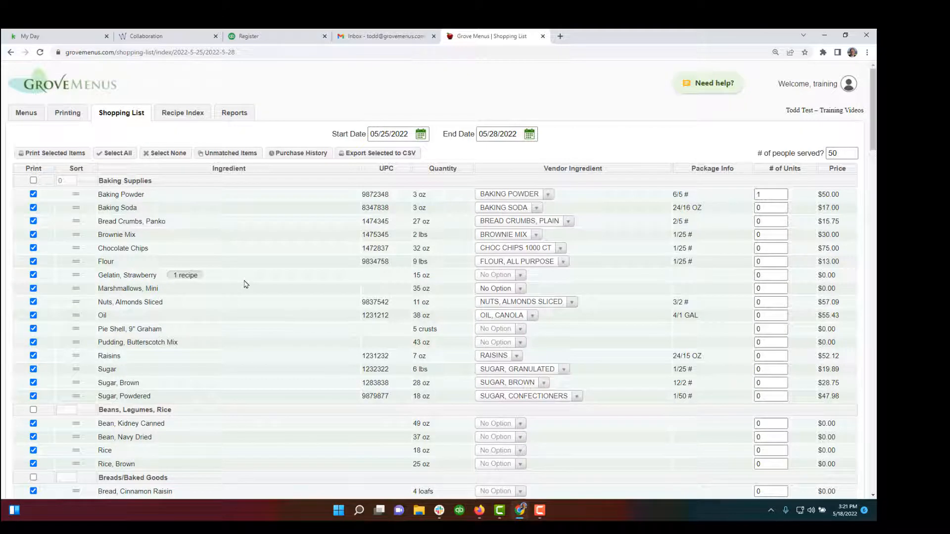
{"action": "mouse_move", "coordinate": [551, 363]}
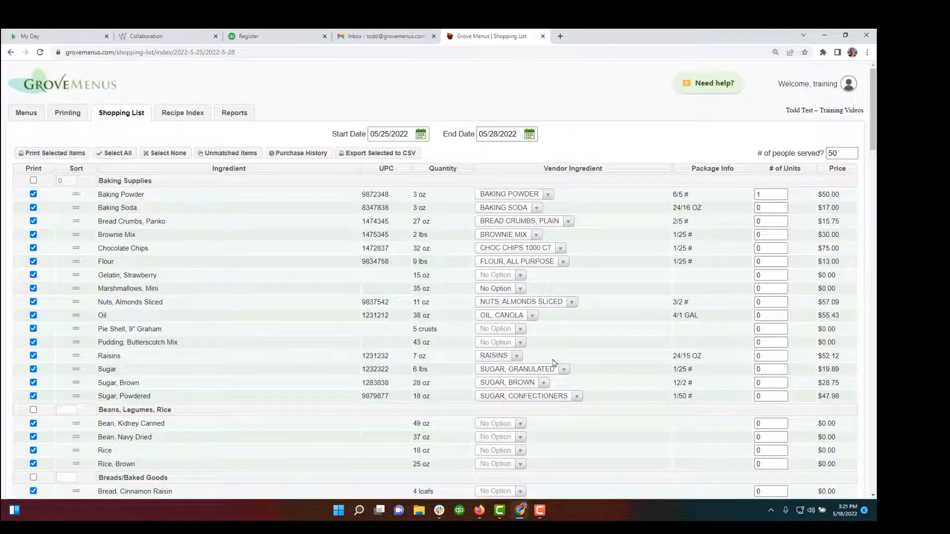